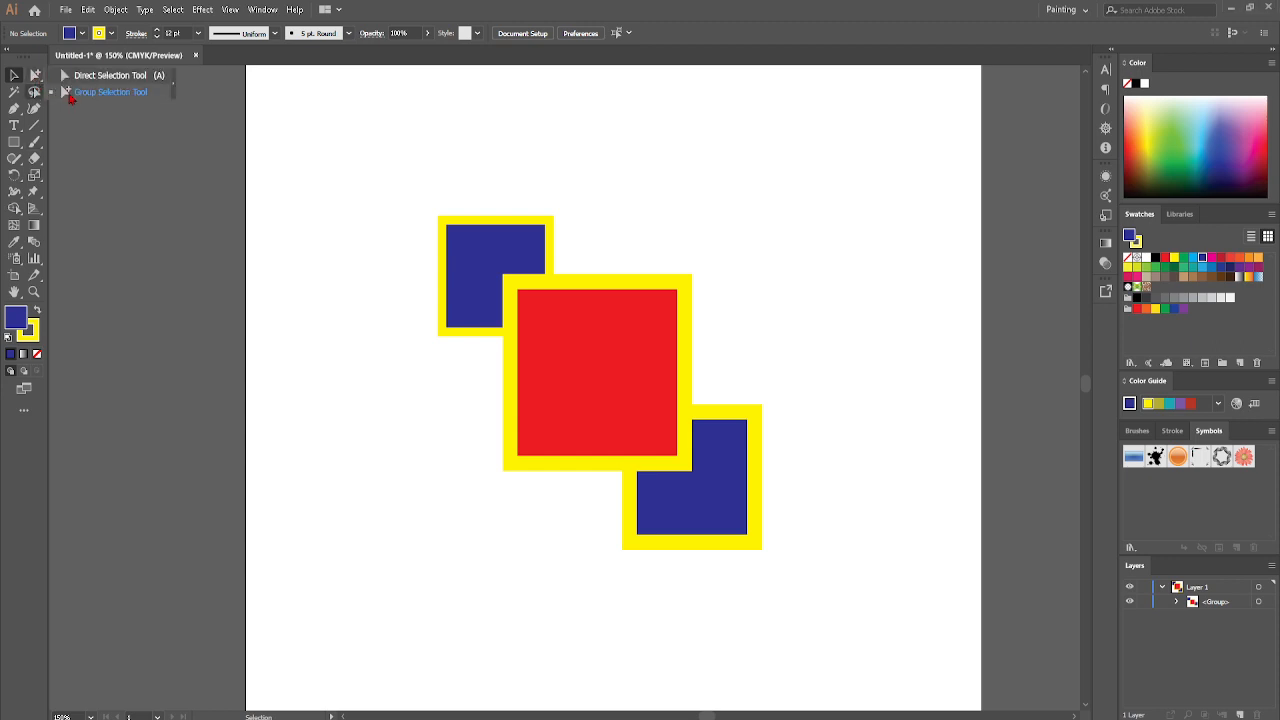
- Choose the Group Selection Tool from the Direct Selection flyout to pick objects inside the squares group
{"action": "left_click", "coordinate": [112, 92]}
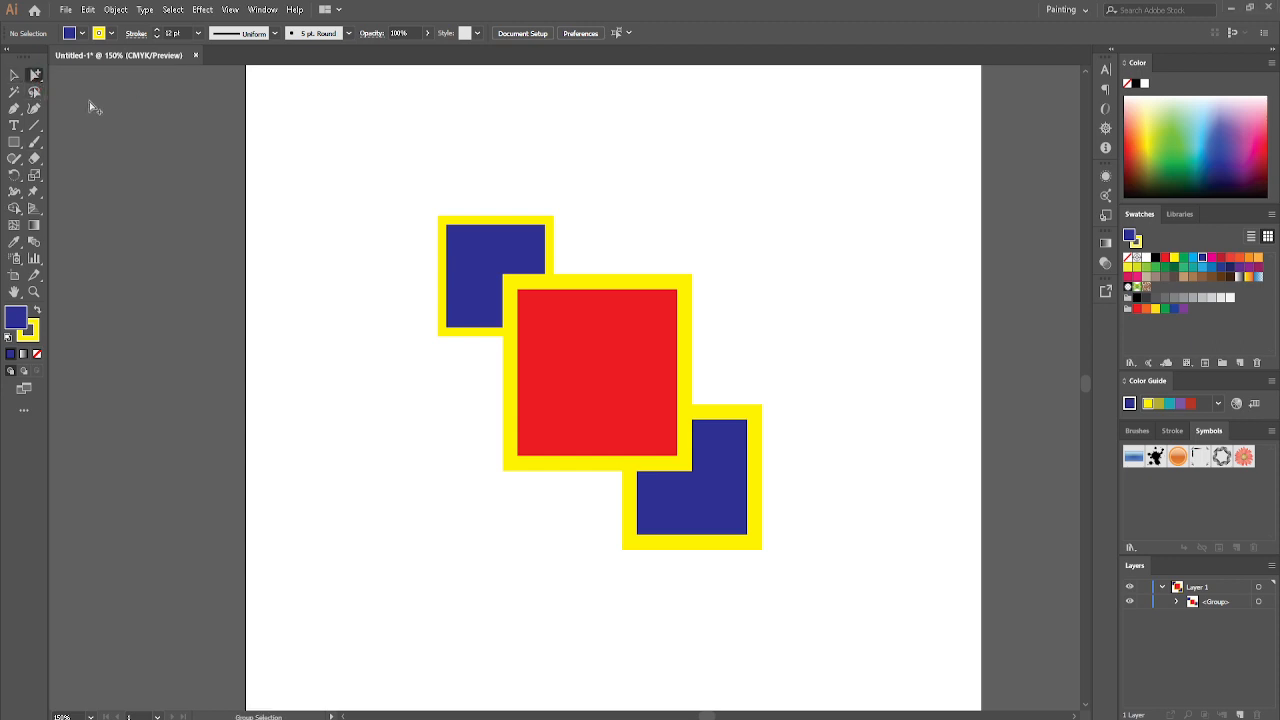